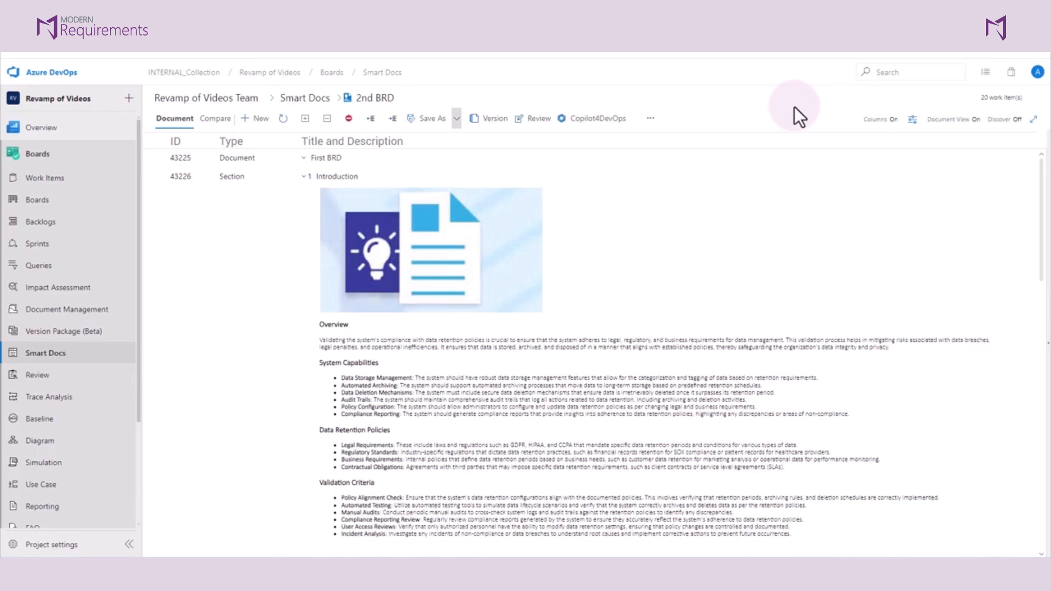
mouse_move(817, 123)
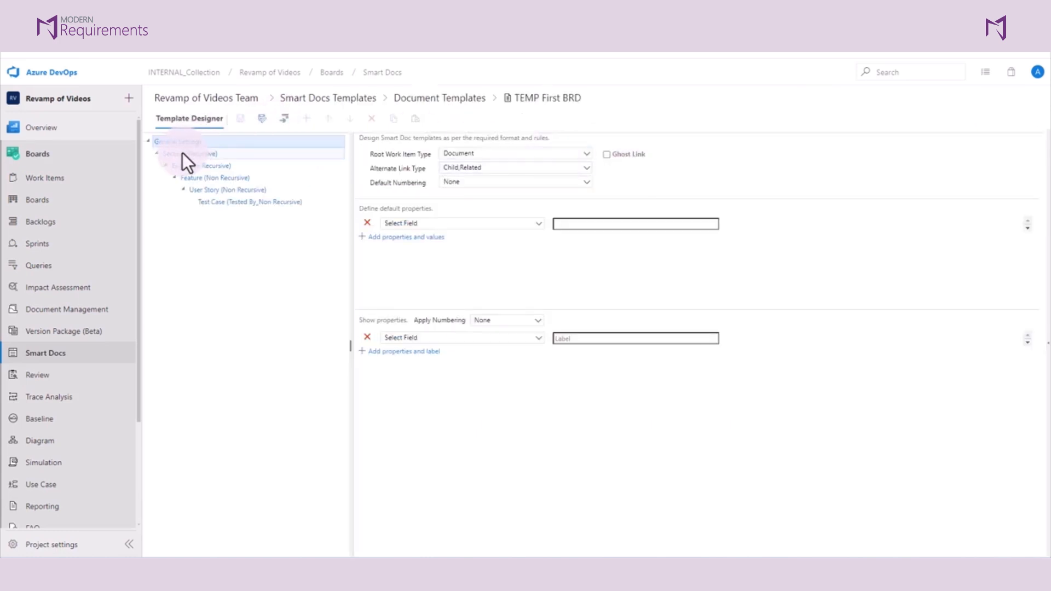
- Show the Epic and then User Story level configurations in the Template Designer tree
click(199, 166)
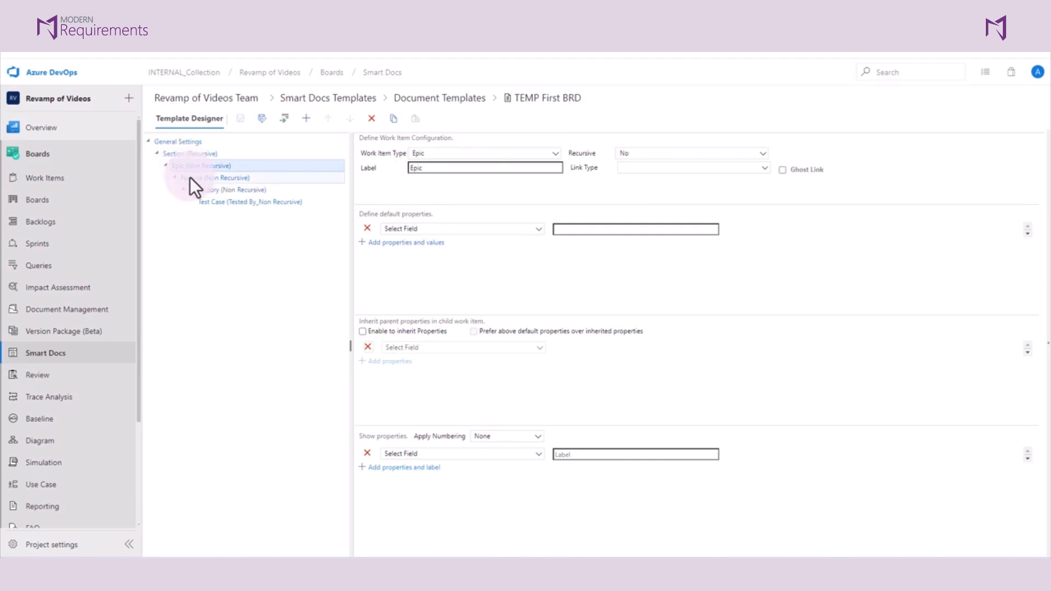
click(226, 190)
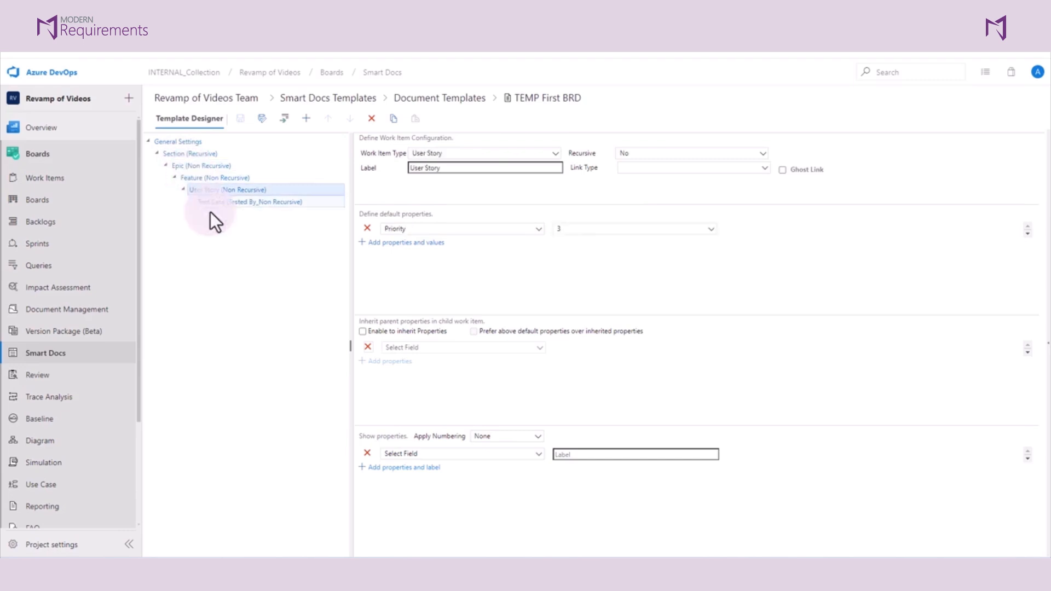
click(264, 202)
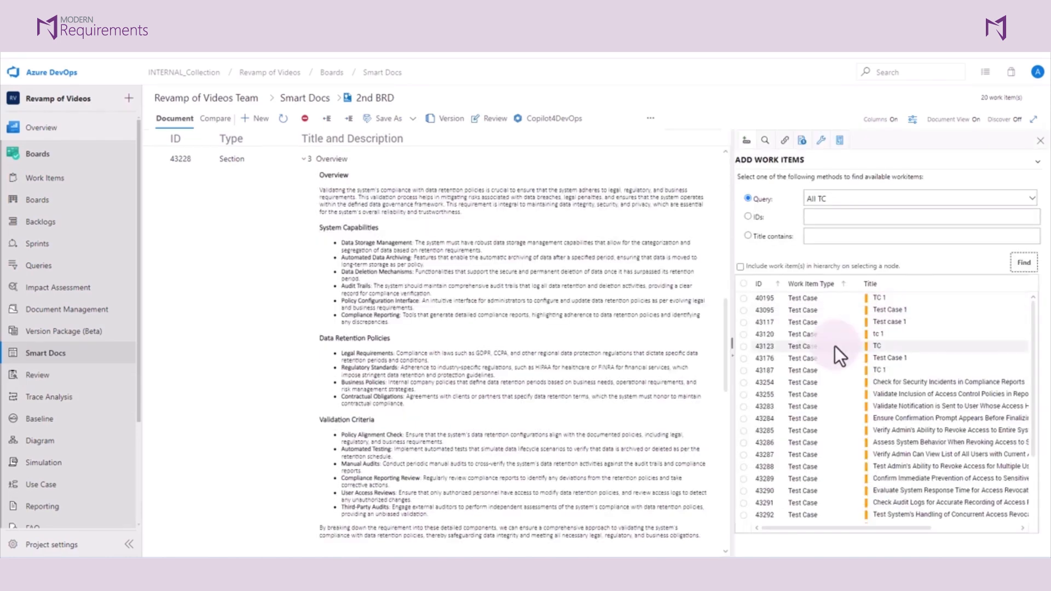
- Pick a test case from the All TC query results to add into the 2nd BRD document
click(744, 340)
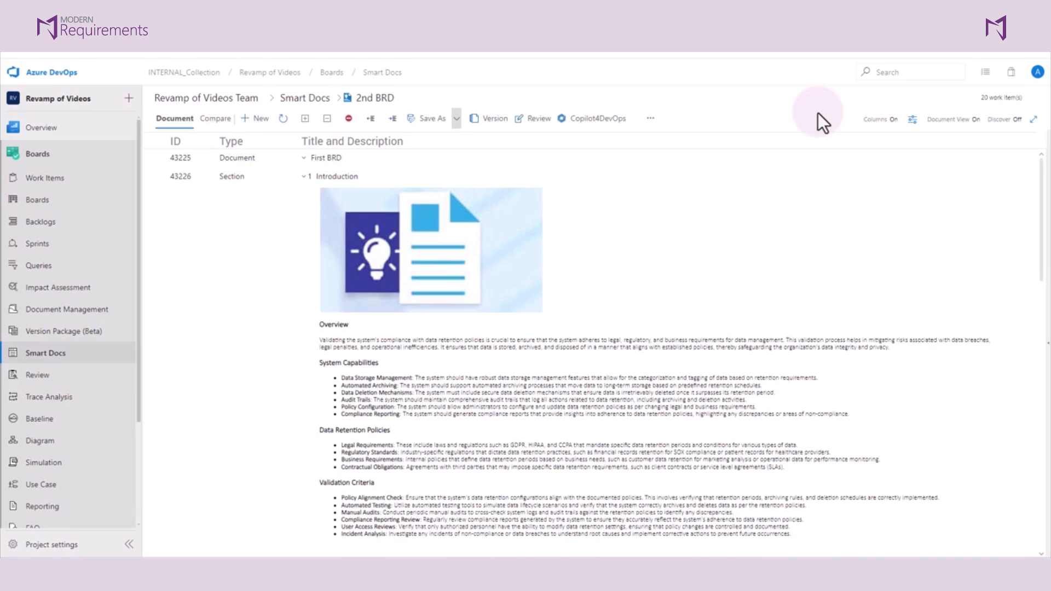
click(215, 118)
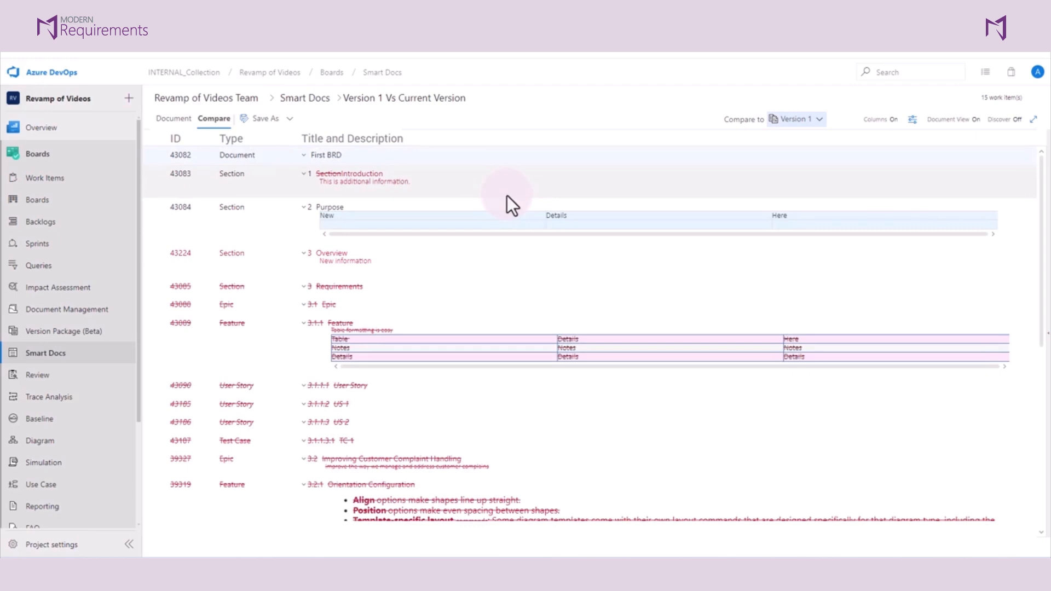
click(174, 118)
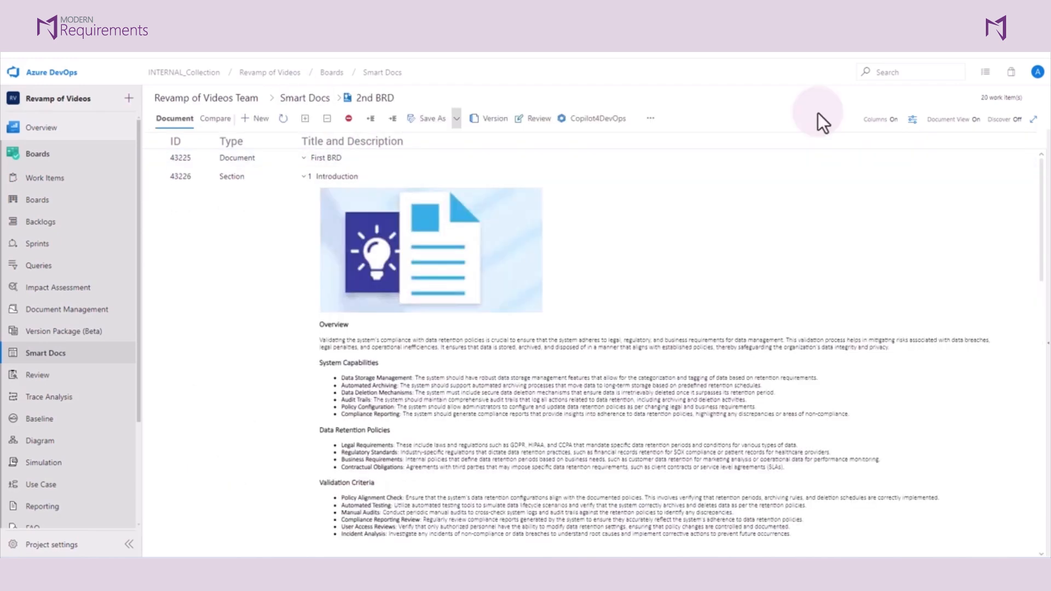